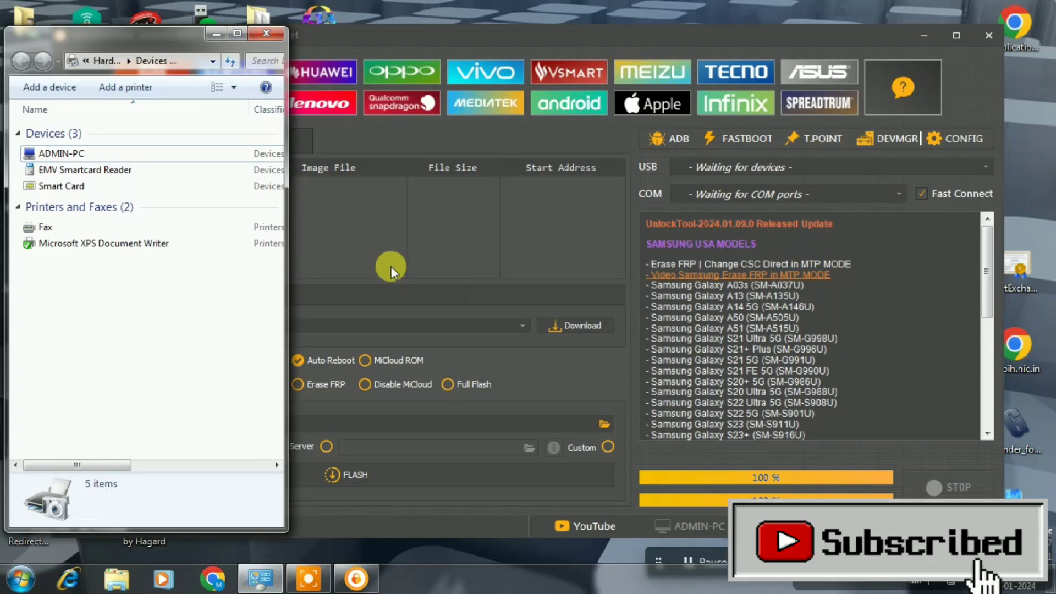
# Bring the UnlockTool window in front of Devices and Printers
pyautogui.click(417, 54)
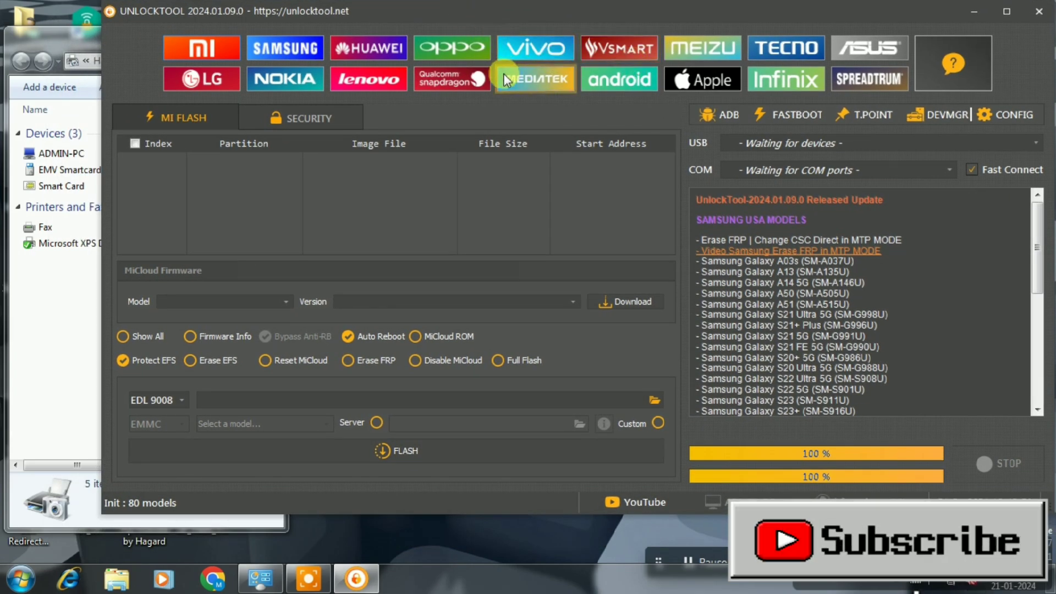
pyautogui.moveTo(535, 79)
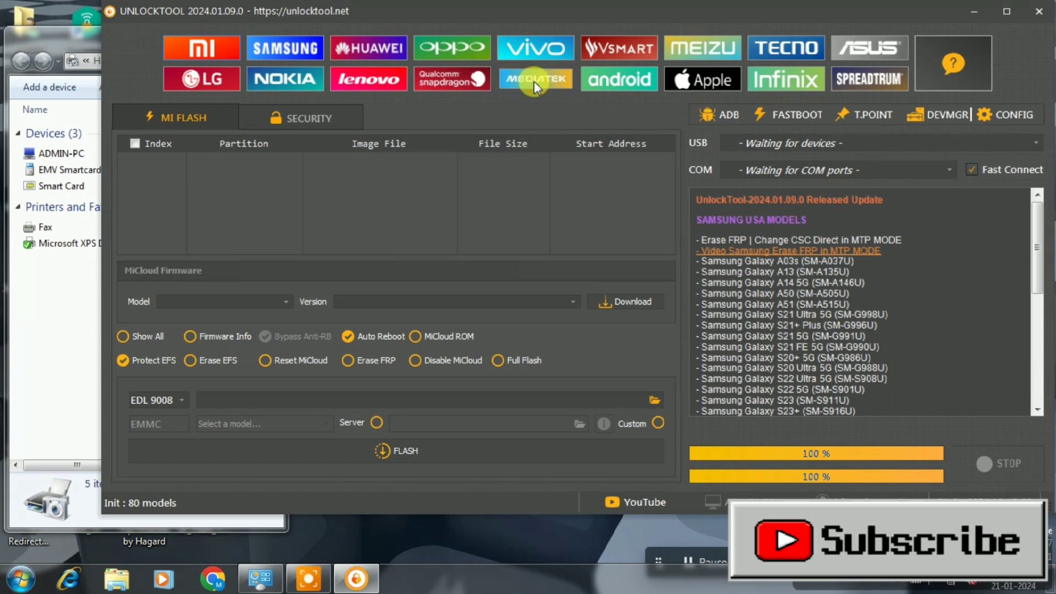
# Open the MEDIATEK MTK UNIVERSAL tab and confirm the LAVA Blaze is connected
pyautogui.click(535, 78)
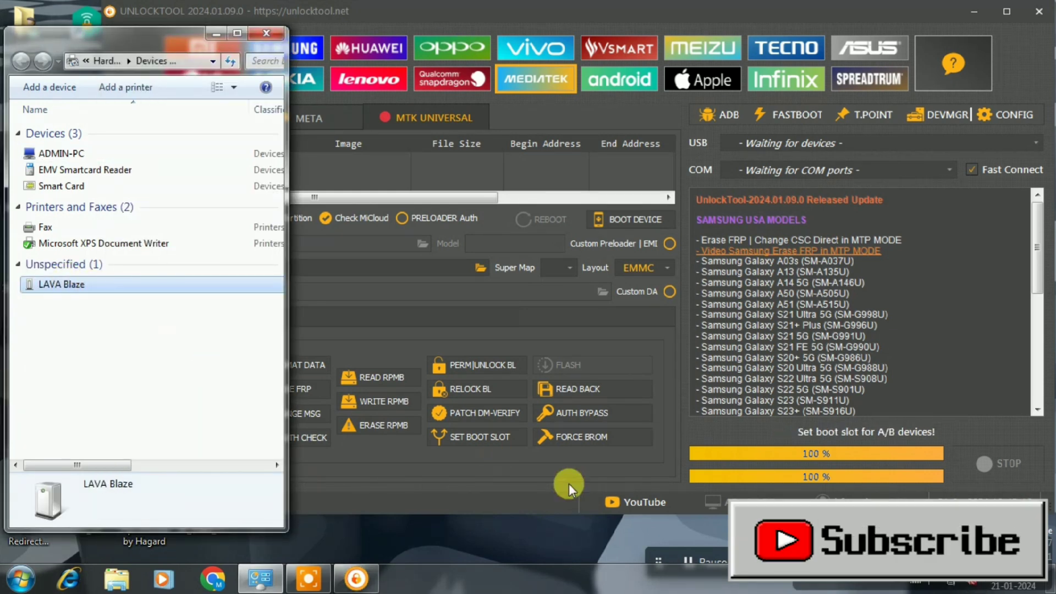
pyautogui.click(889, 539)
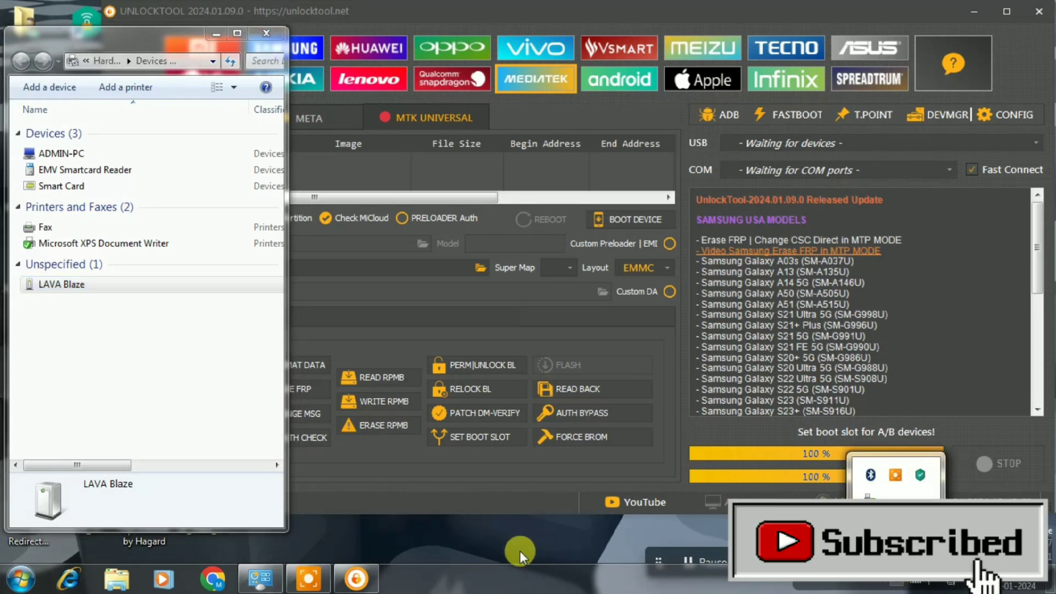
pyautogui.moveTo(98, 370)
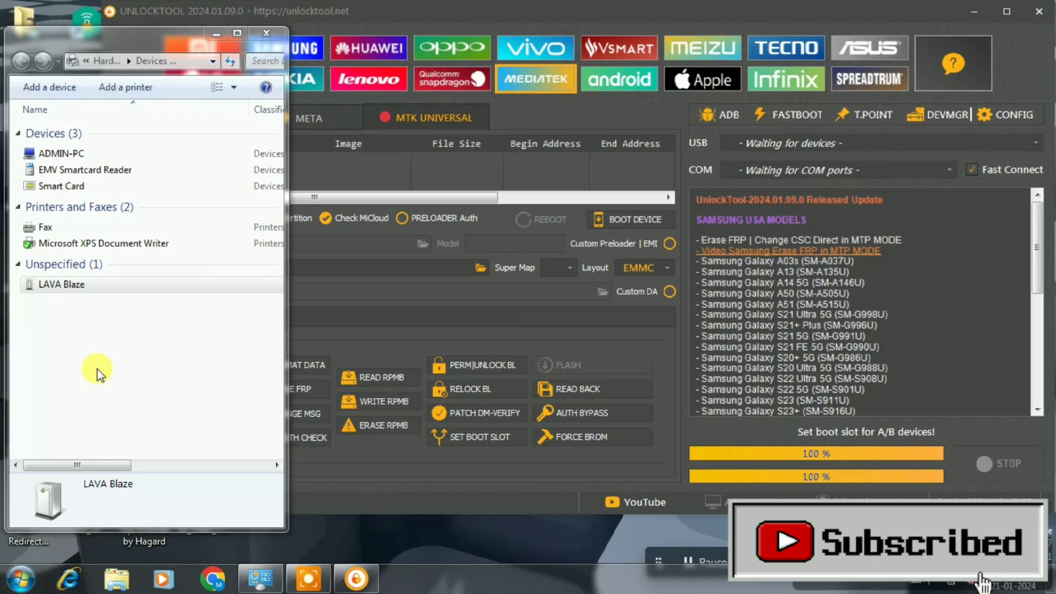
pyautogui.click(61, 284)
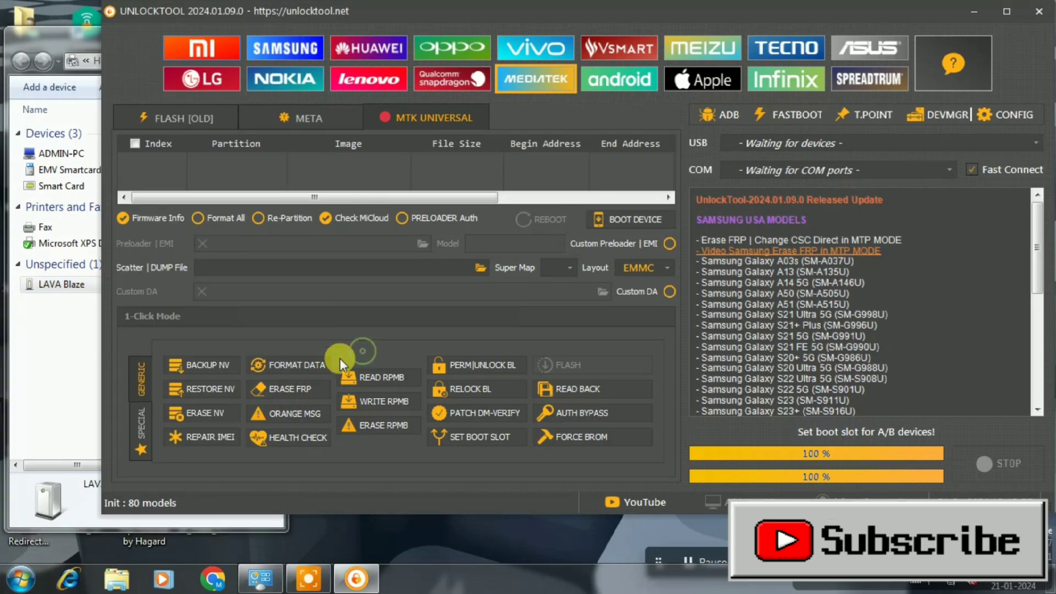
# Run ERASE FRP in 1-Click Mode and confirm the prompt to connect the phone
pyautogui.click(288, 389)
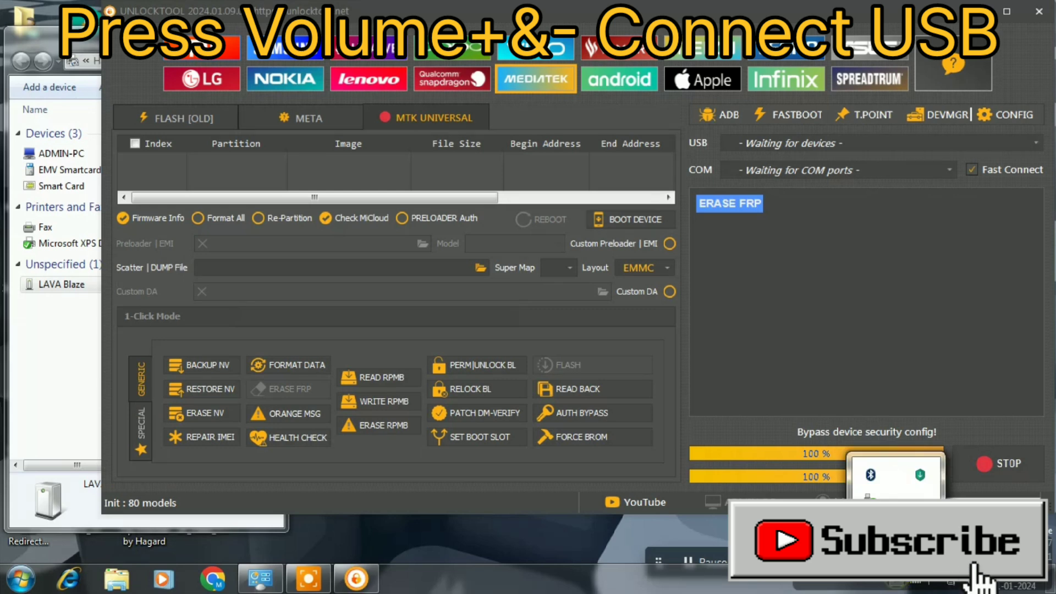
pyautogui.click(580, 436)
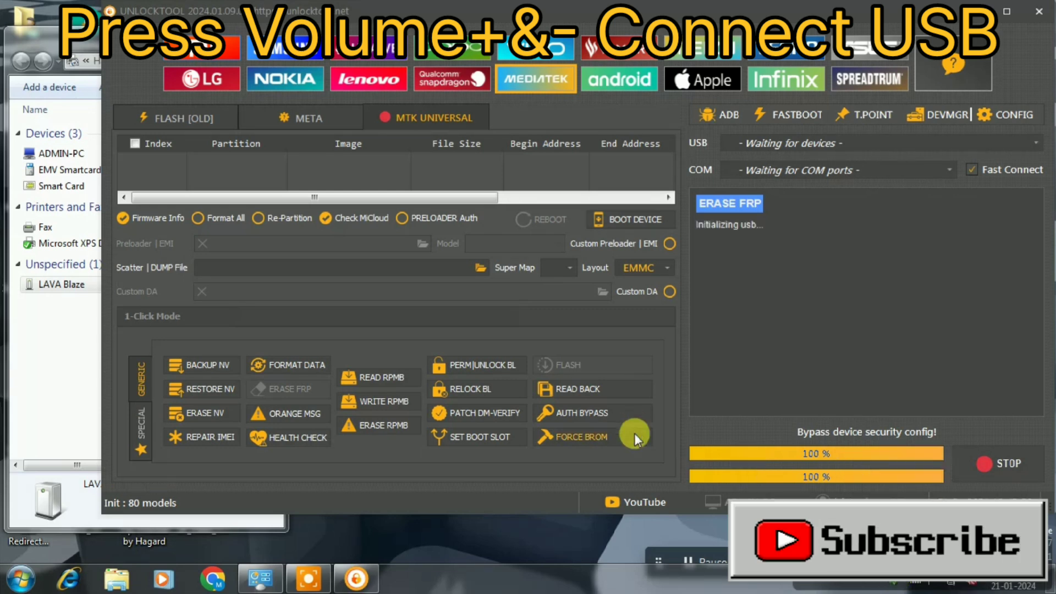
pyautogui.click(572, 437)
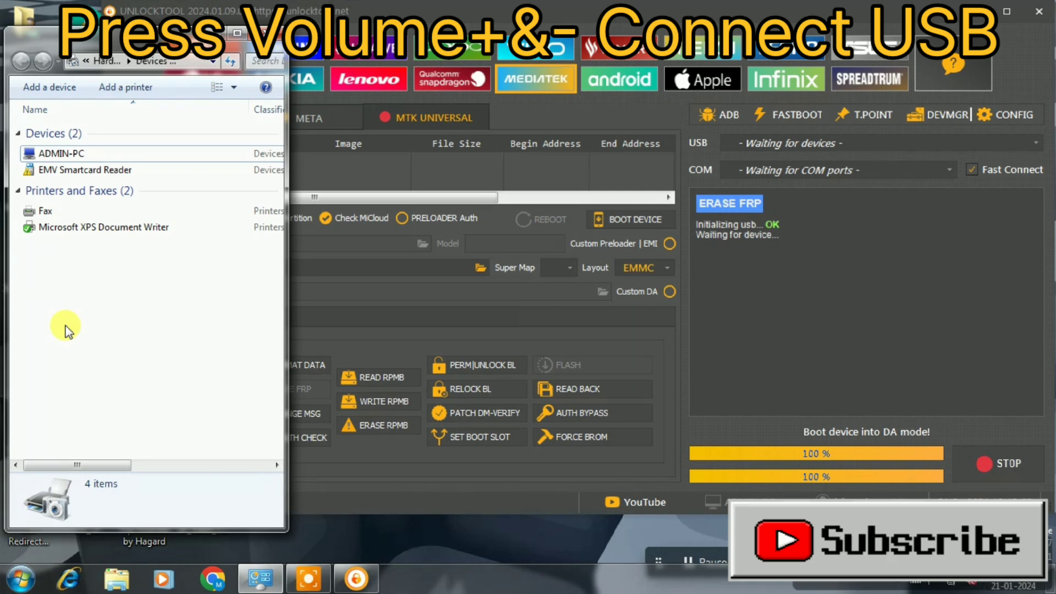
# Let the LAVA Blaze connect on COM16 until the log shows Erasing FRP OK
pyautogui.click(888, 539)
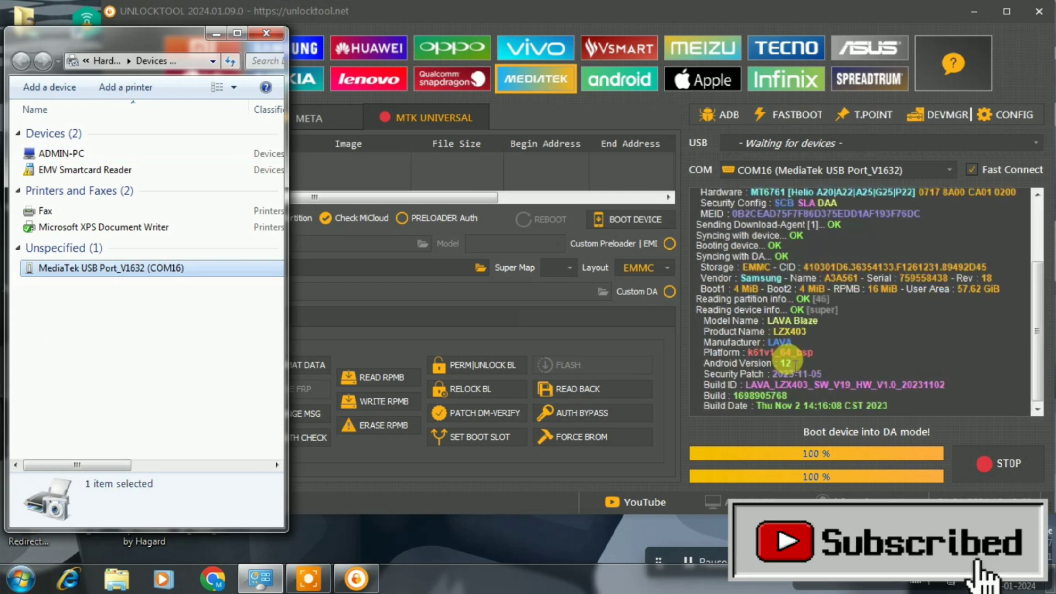
pyautogui.click(1002, 463)
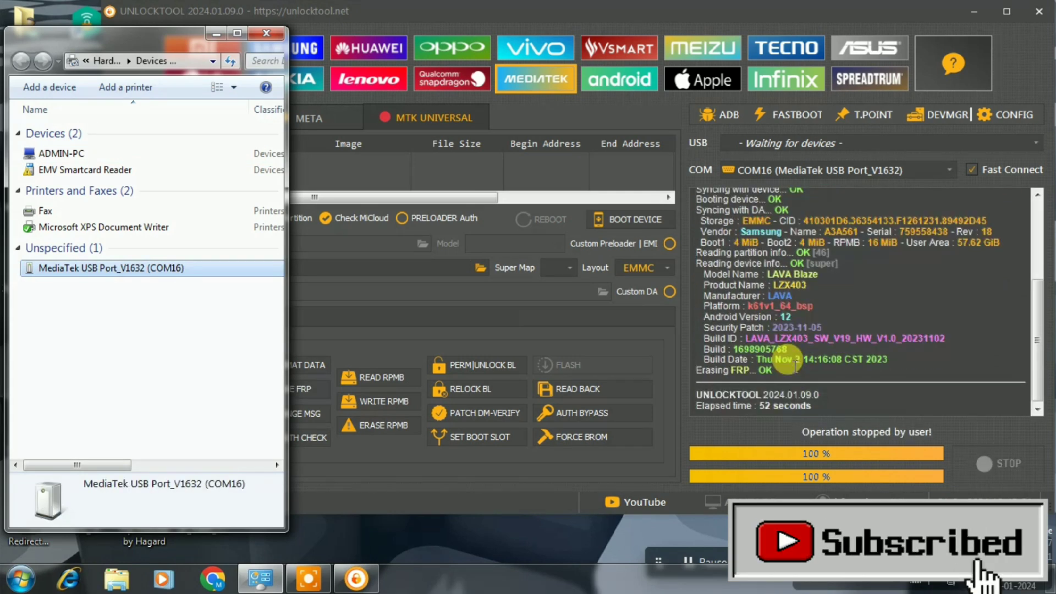